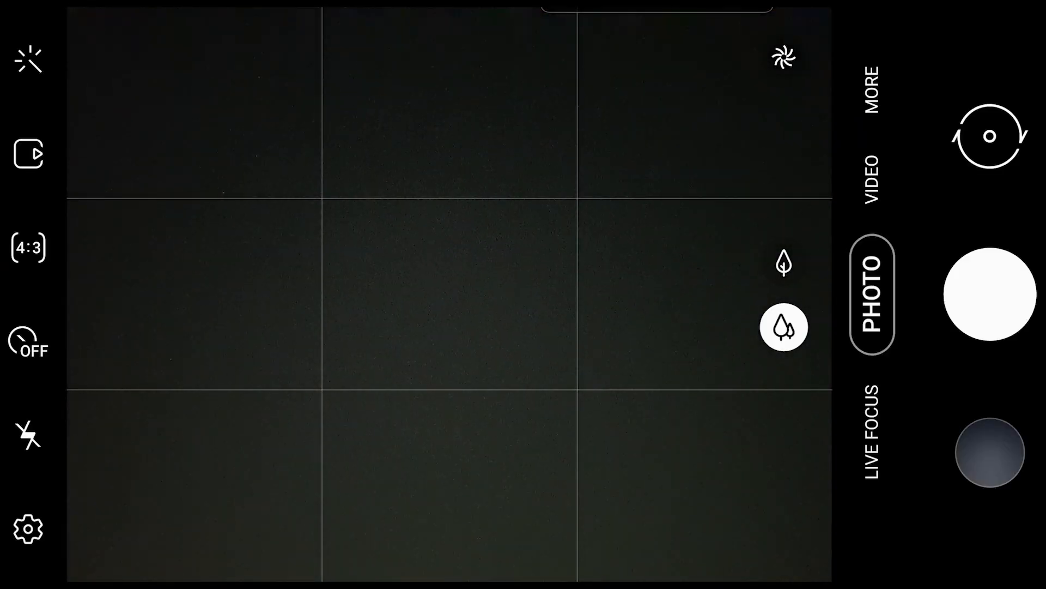
# Step: Switch to Pro mode, confirm 4500K white balance, and set manual focus to infinity
pyautogui.click(876, 87)
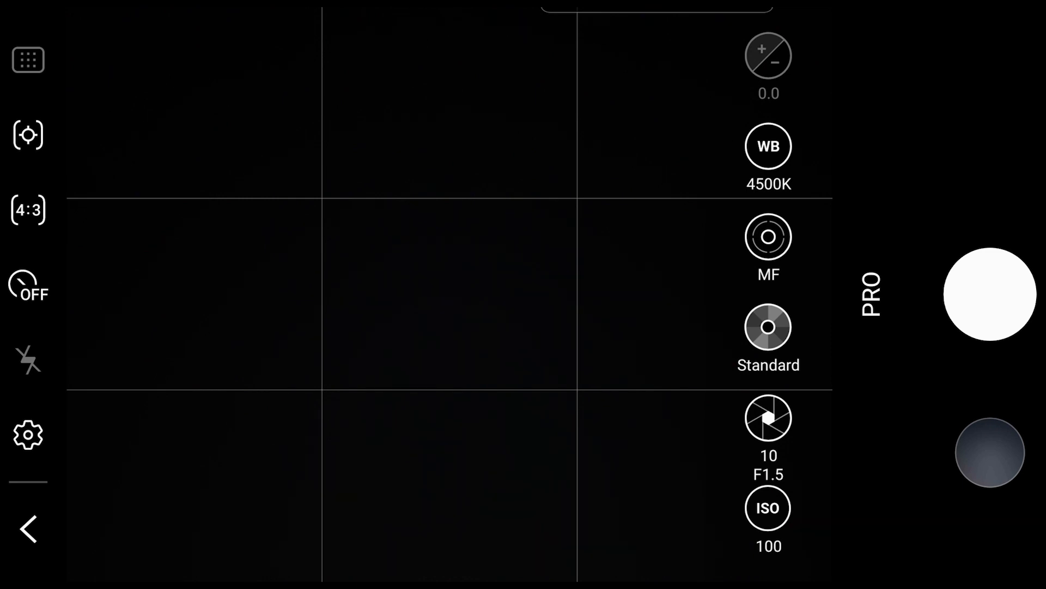
pyautogui.click(769, 145)
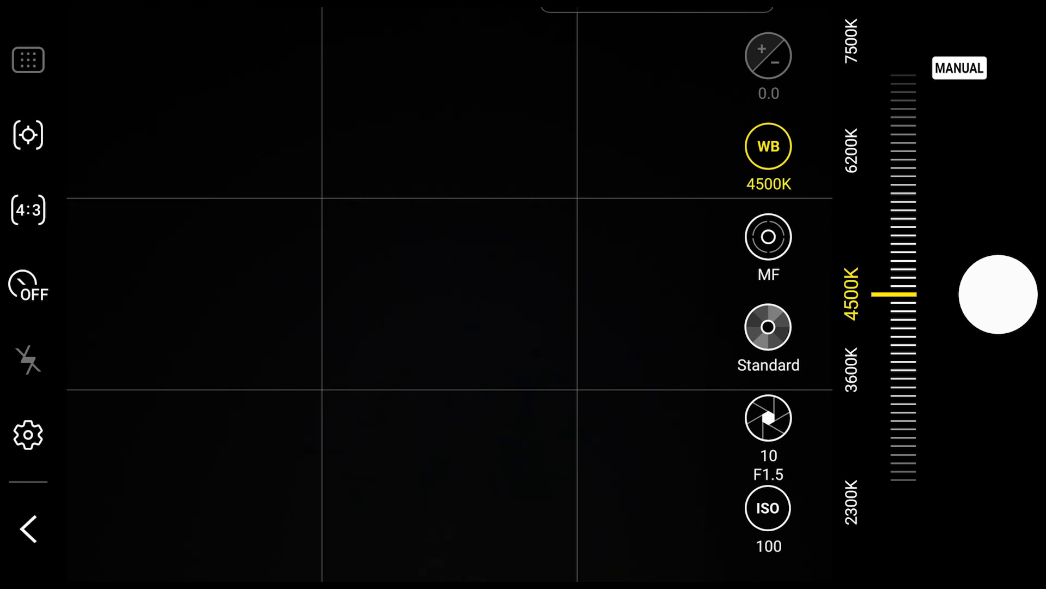
pyautogui.click(769, 237)
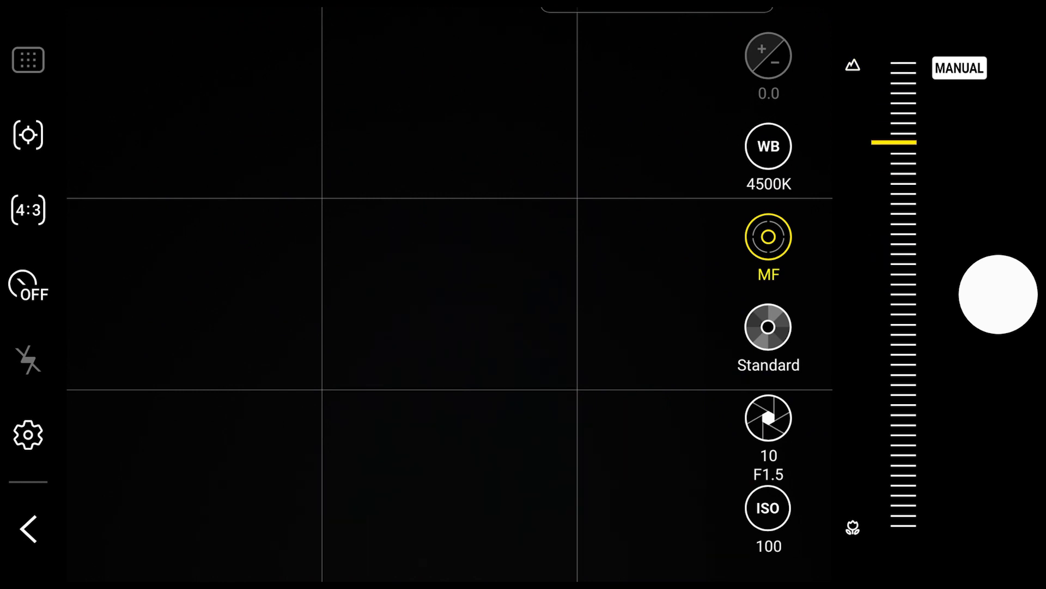
pyautogui.moveTo(894, 140); pyautogui.dragTo(895, 508)
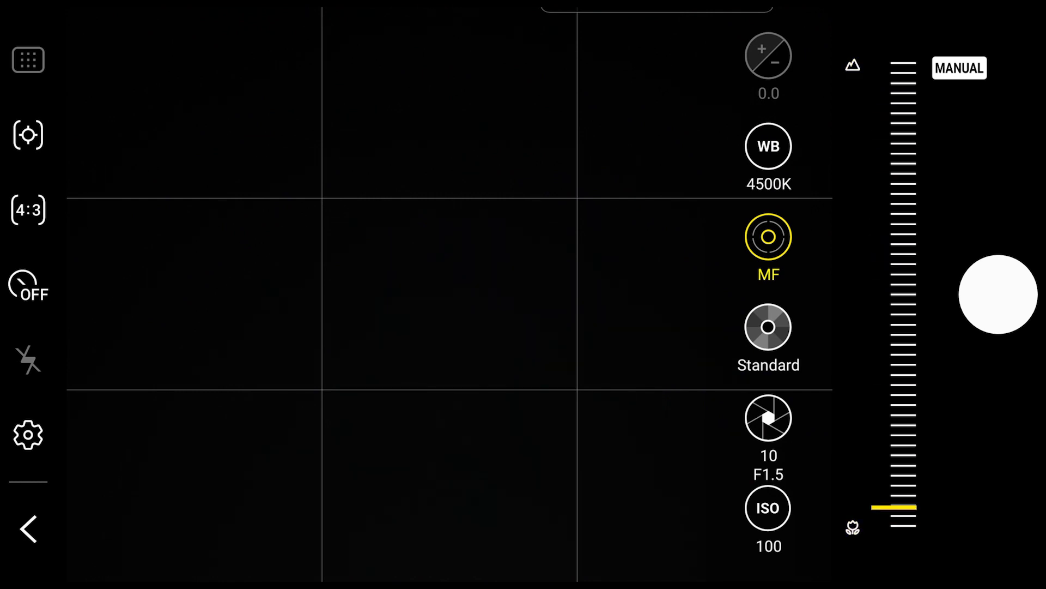
pyautogui.moveTo(903, 508); pyautogui.dragTo(903, 63)
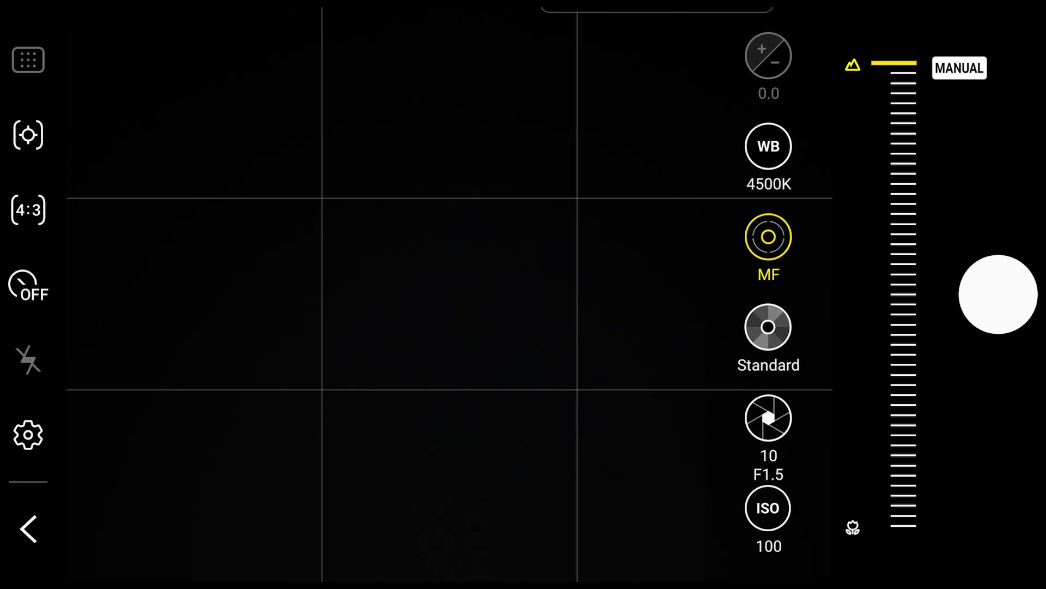
pyautogui.click(768, 327)
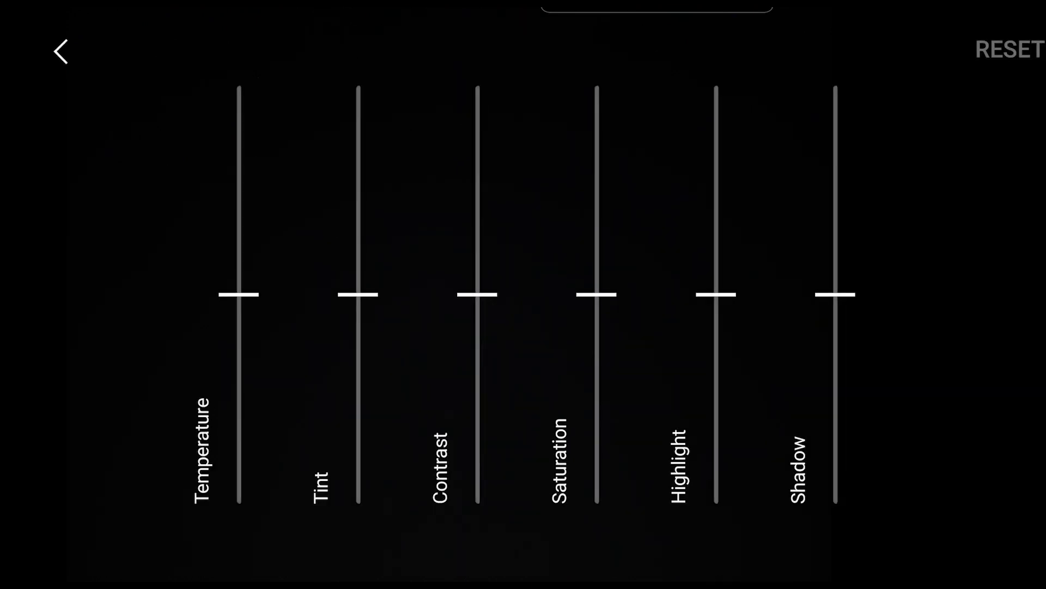
pyautogui.click(62, 52)
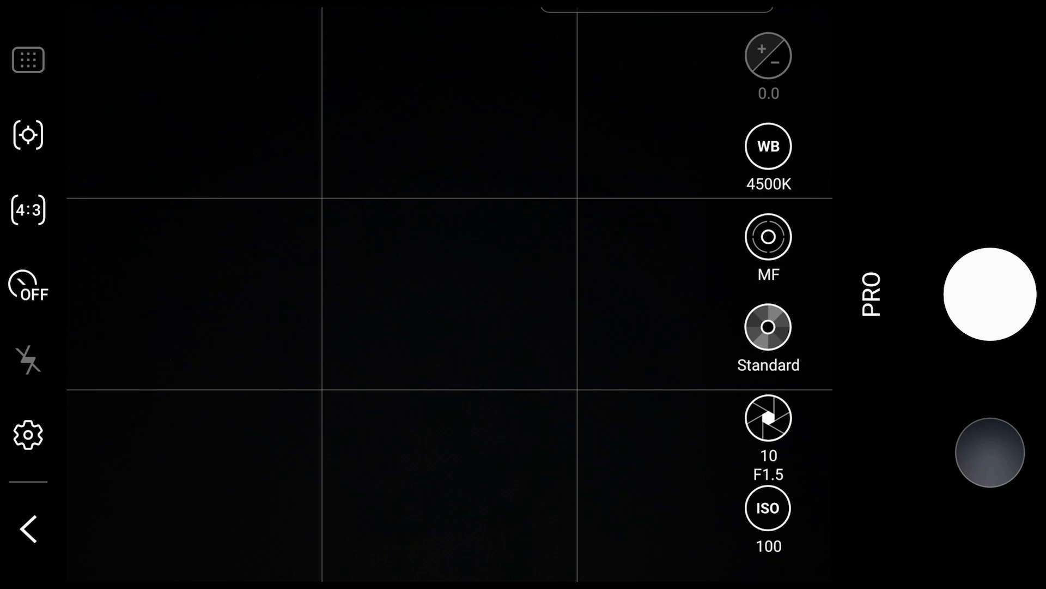
# Step: Keep the shutter speed slider at its 10-second maximum
pyautogui.click(768, 418)
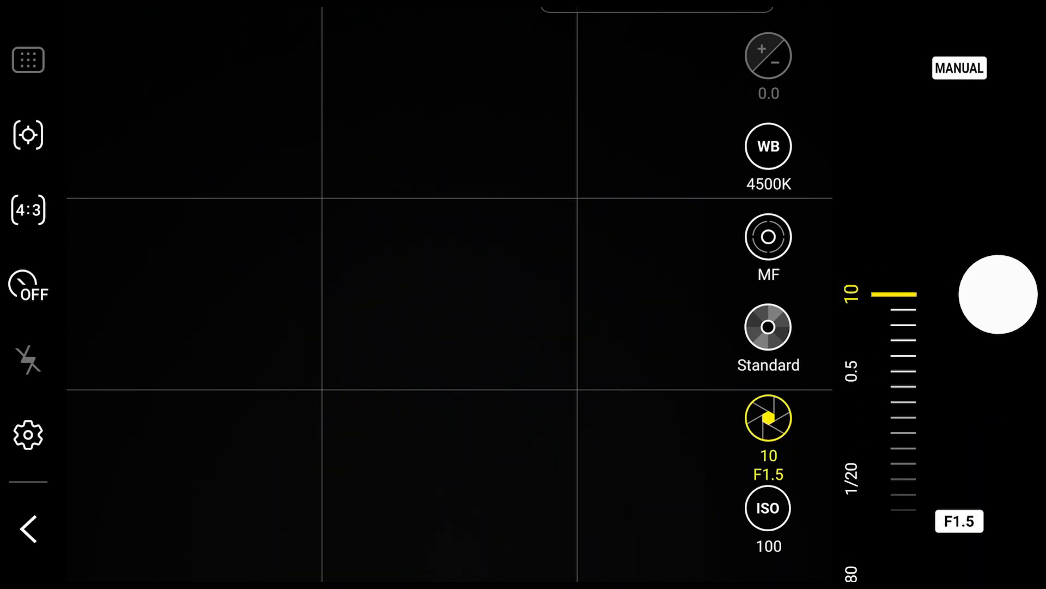
pyautogui.moveTo(895, 294); pyautogui.dragTo(894, 433)
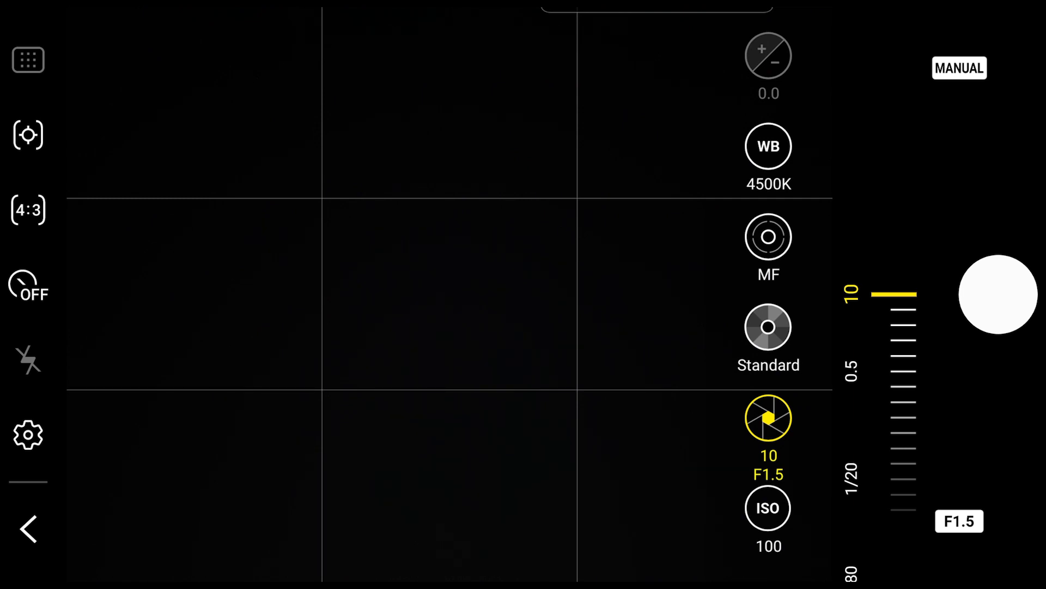
# Step: Raise ISO to 320, take a test shot, then reopen ISO to lower it to 125
pyautogui.click(768, 508)
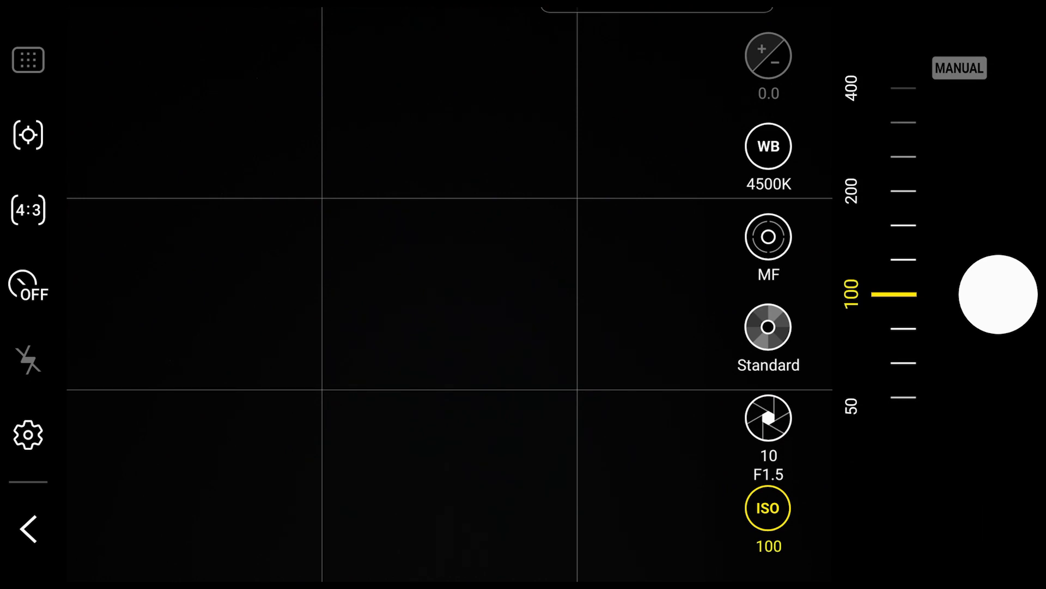
pyautogui.moveTo(898, 297); pyautogui.dragTo(898, 187)
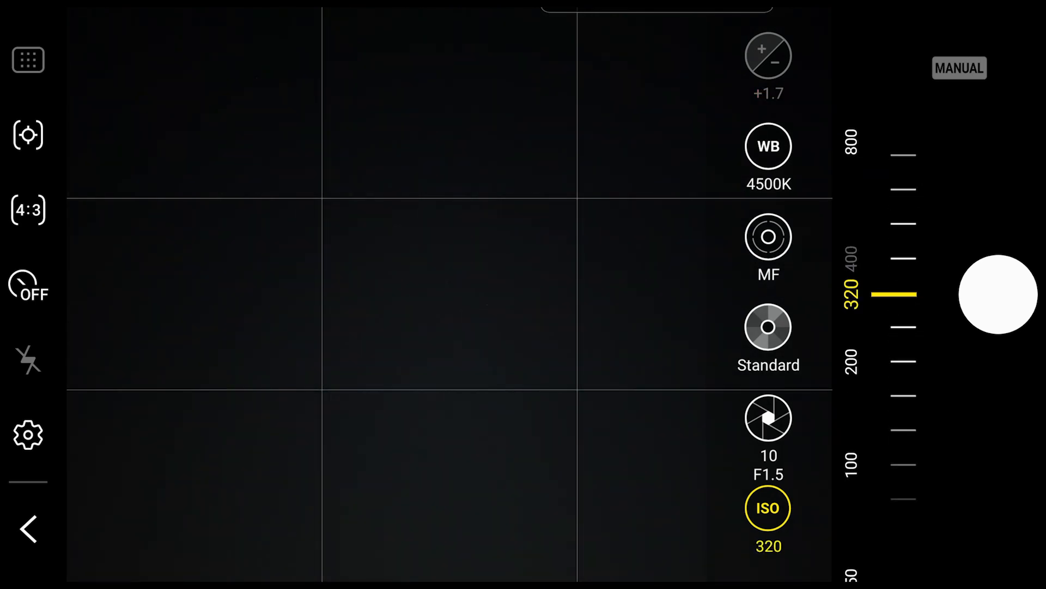
pyautogui.click(997, 295)
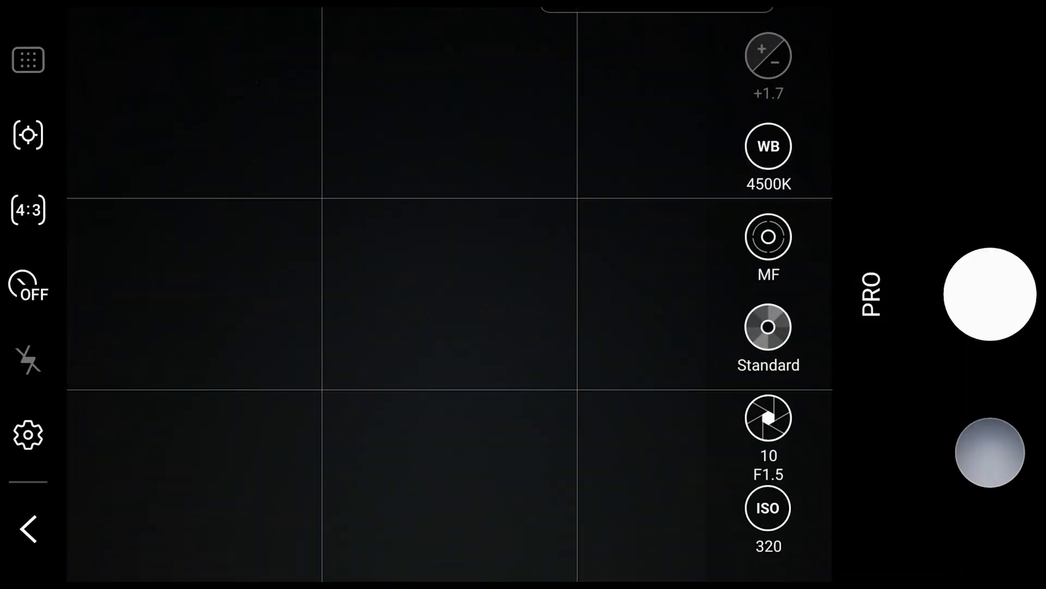
pyautogui.click(767, 508)
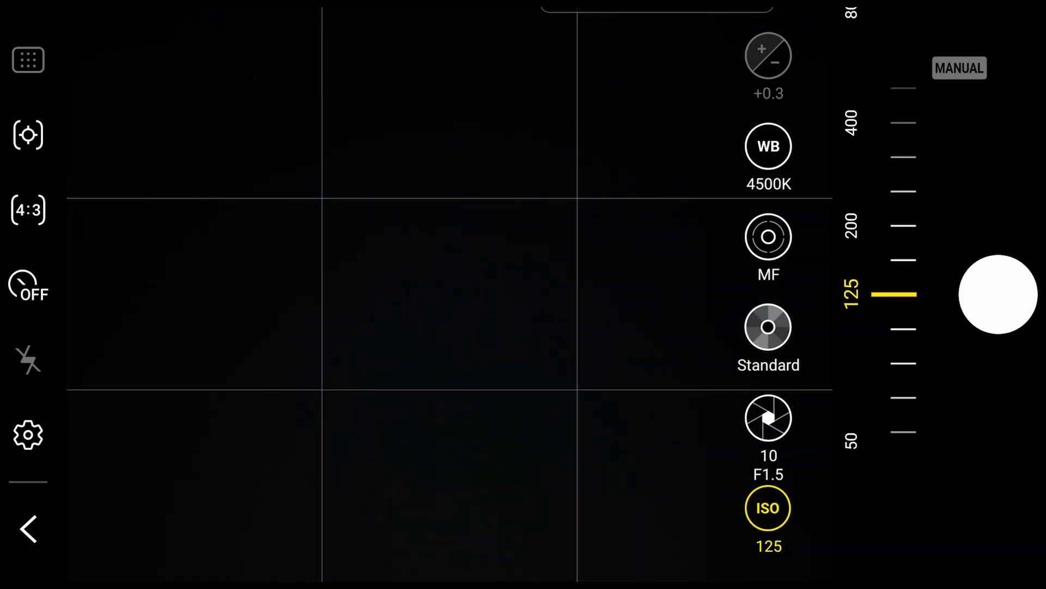
# Step: Test-shoot at ISO 125, lower ISO to 80, and shoot again
pyautogui.click(994, 295)
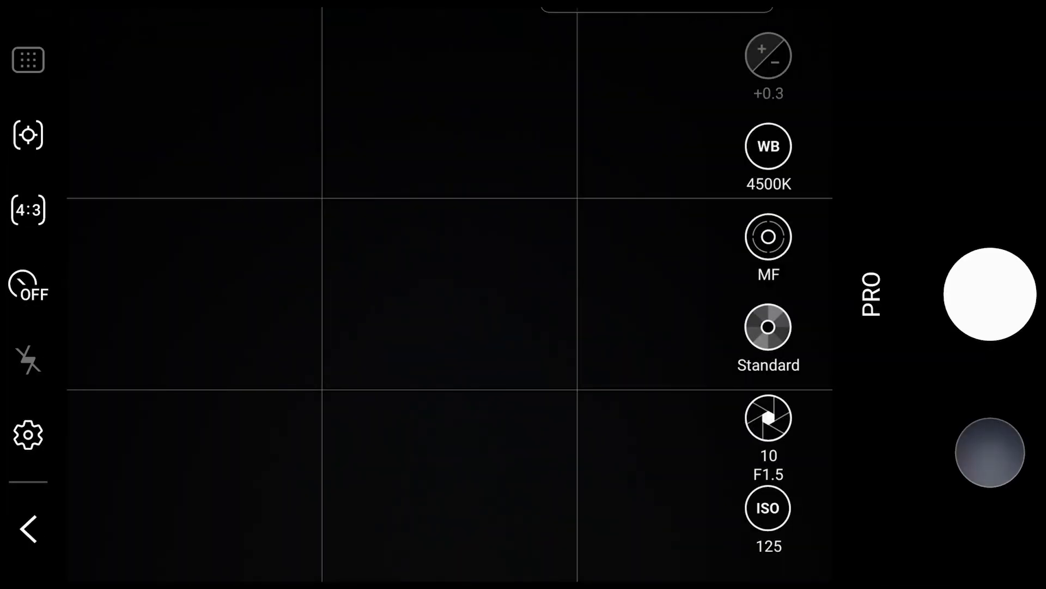
pyautogui.click(768, 508)
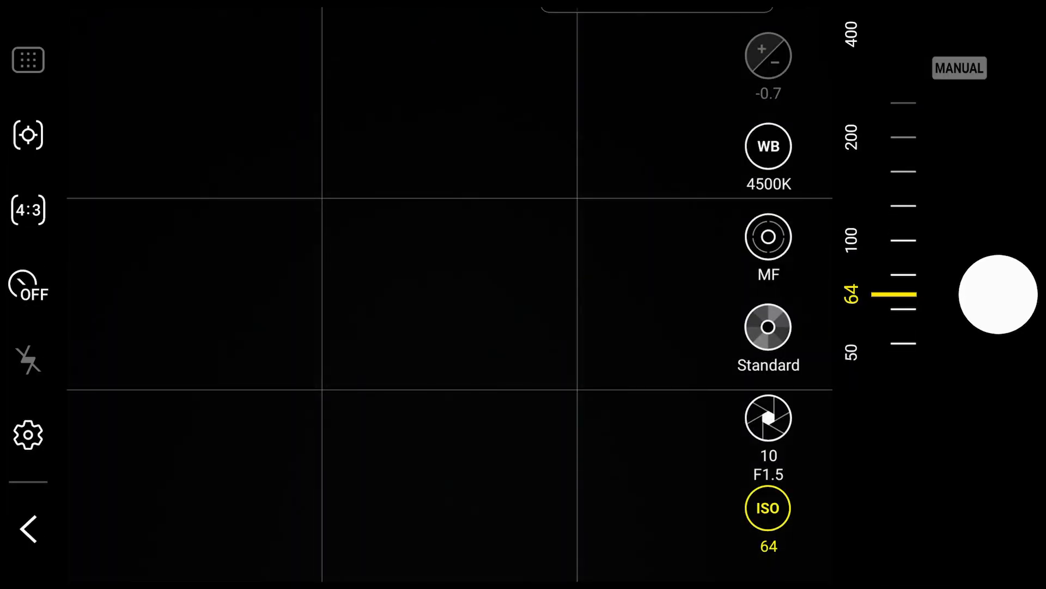
pyautogui.click(991, 293)
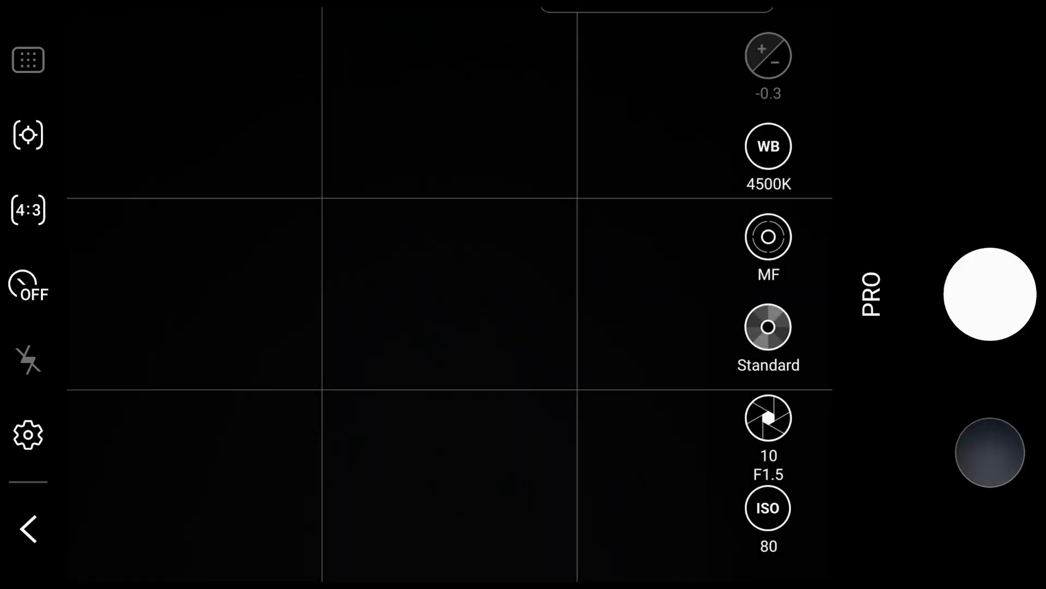
# Step: Test-shoot at ISO 50, then raise ISO to 64 and shoot again
pyautogui.click(767, 508)
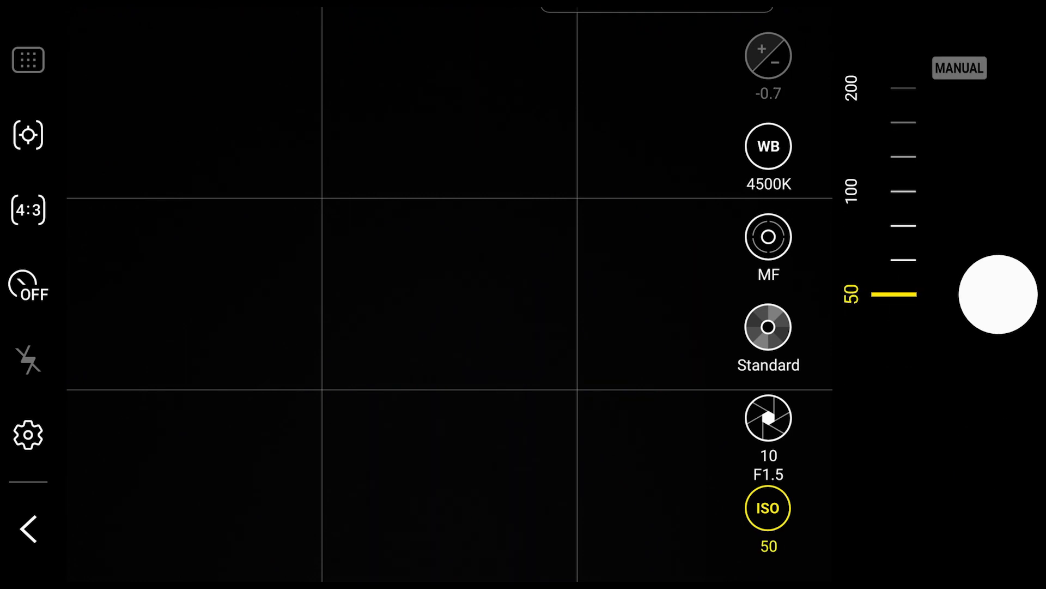
pyautogui.click(997, 297)
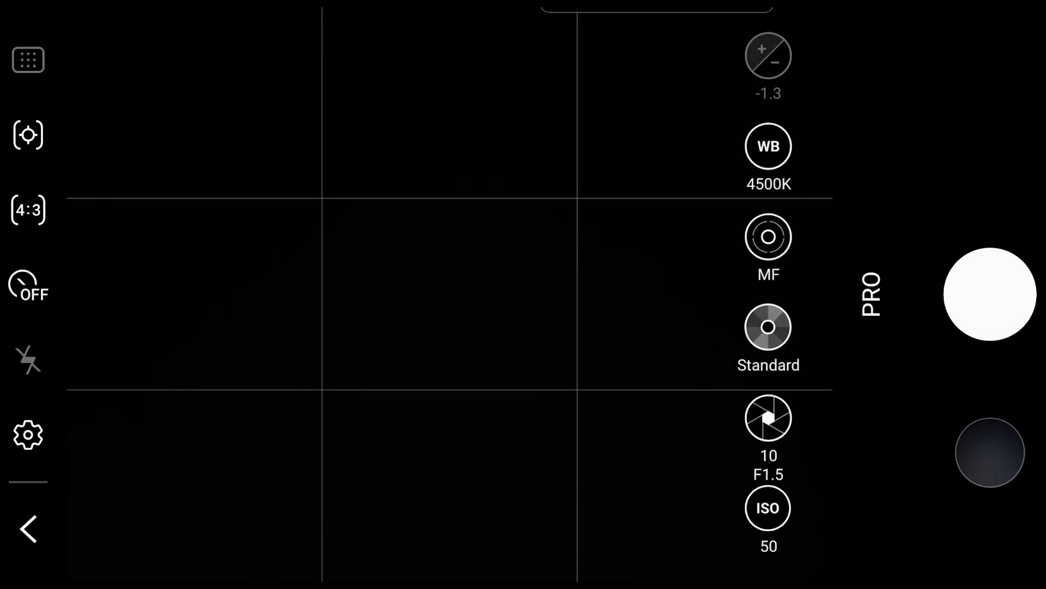
pyautogui.click(767, 508)
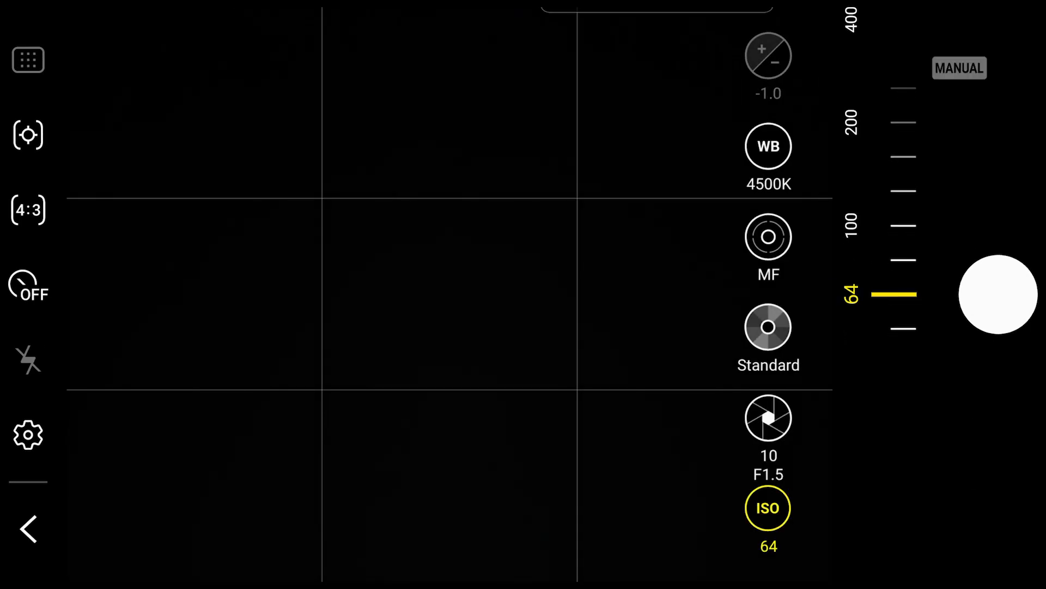
pyautogui.click(995, 295)
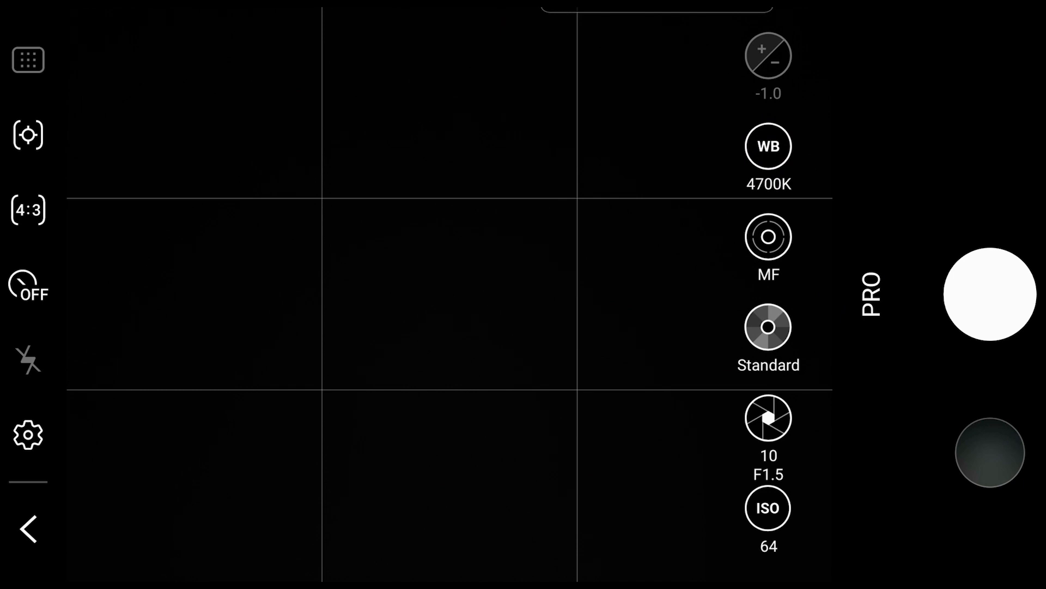
# Step: Launch the Intervalometer app from the home screen and float its overlay over the camera
pyautogui.click(26, 529)
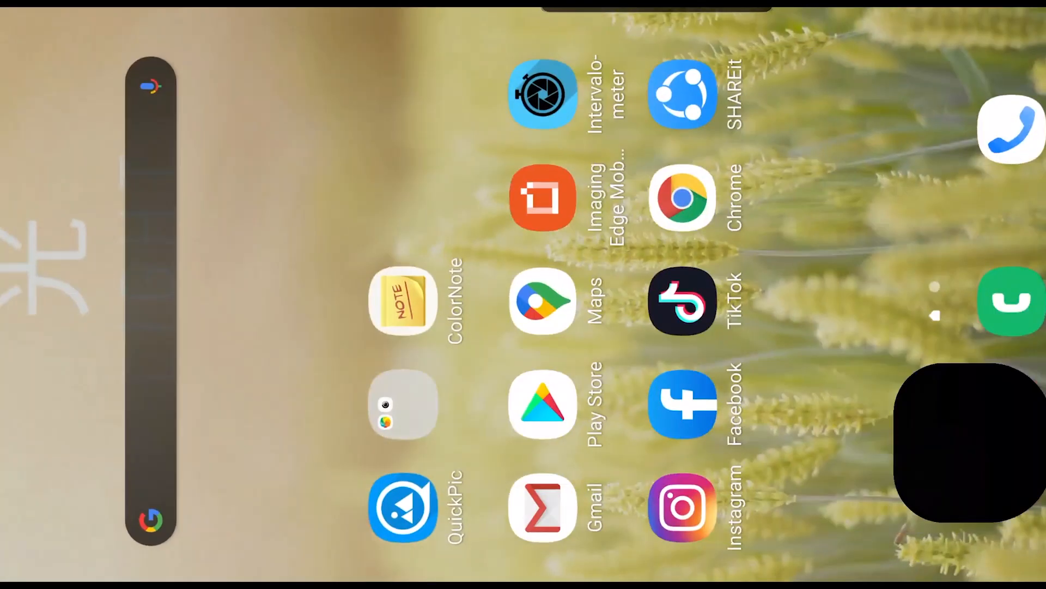
pyautogui.click(544, 93)
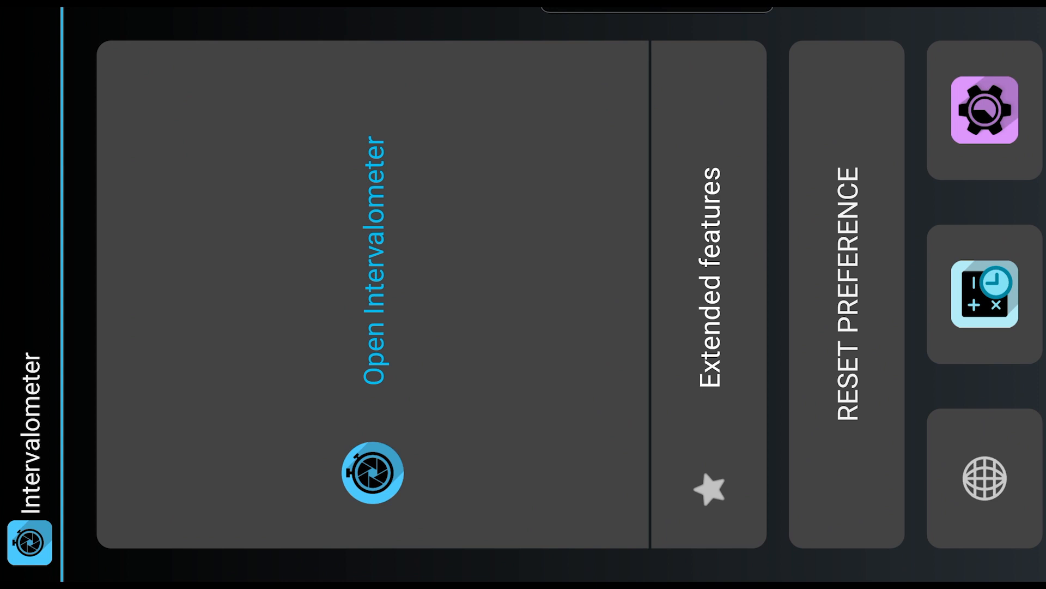
pyautogui.click(373, 472)
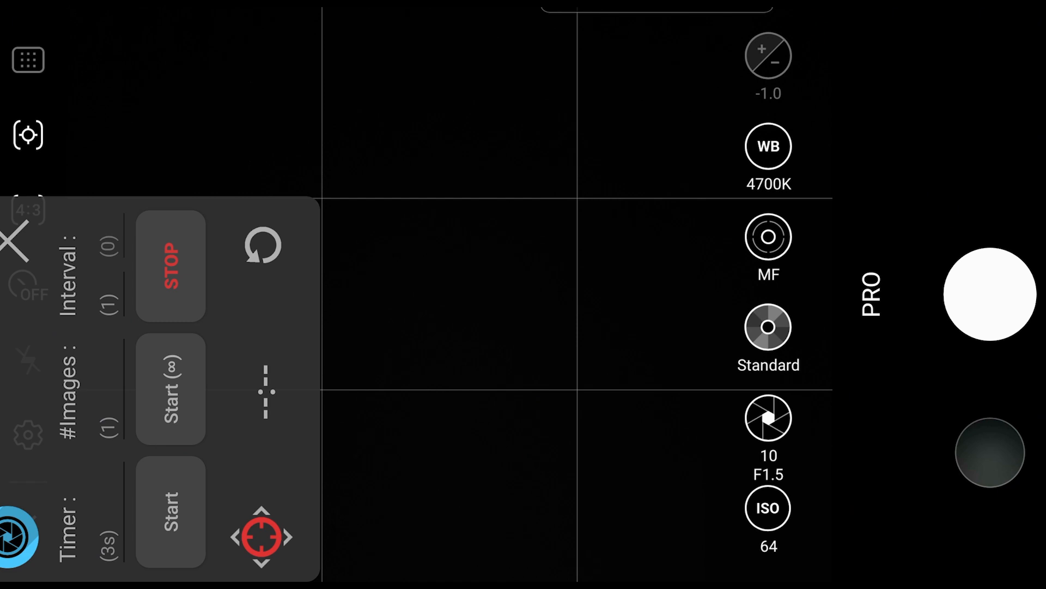
# Step: Enter 999 in the overlay's #Images field
pyautogui.click(81, 531)
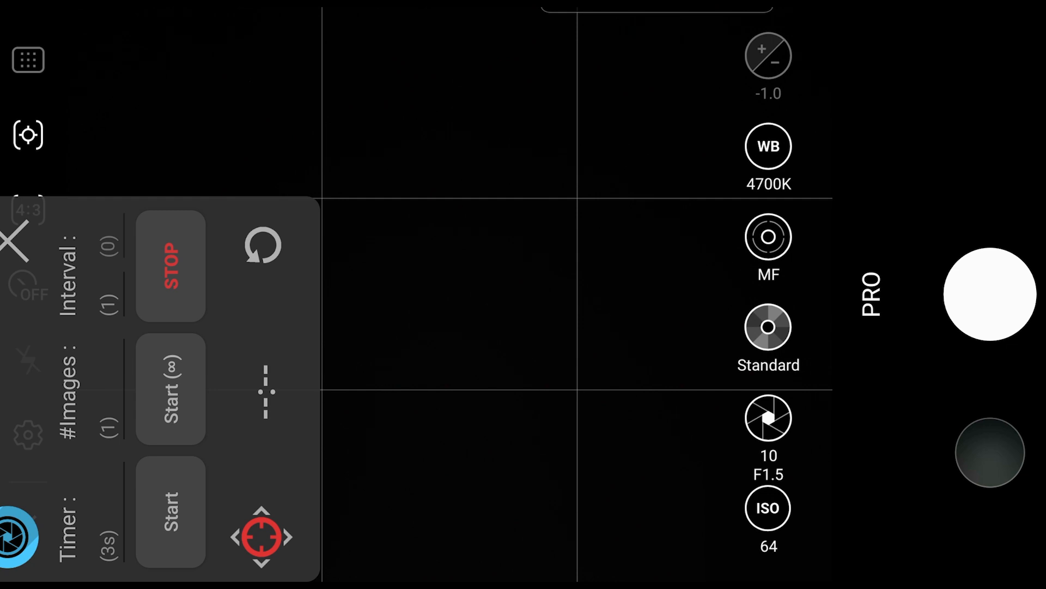
pyautogui.click(769, 419)
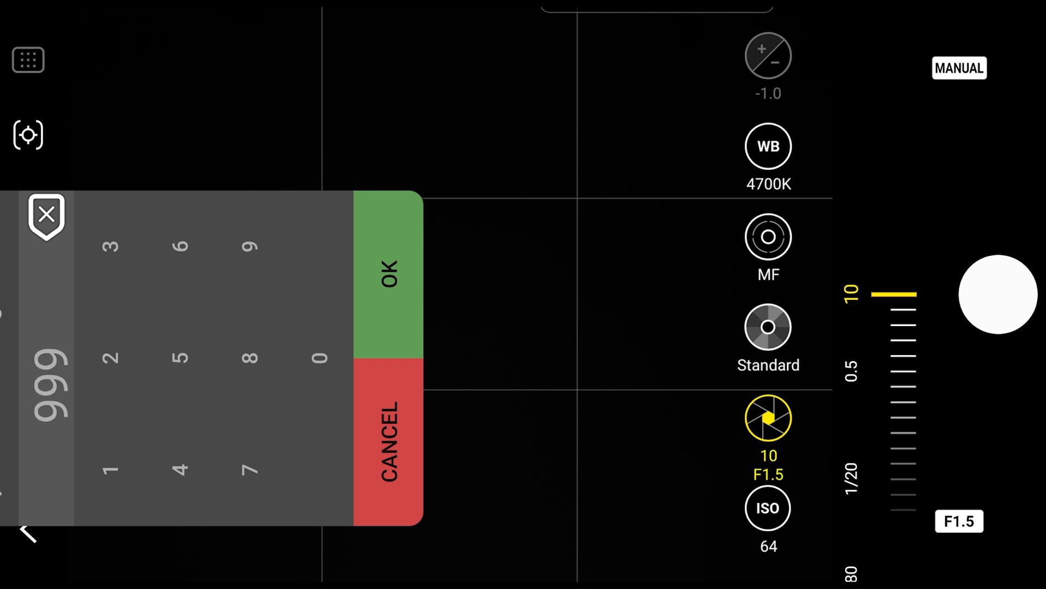
# Step: Confirm 999 images, set a 12 s interval, and aim the trigger at the shutter button
pyautogui.click(388, 277)
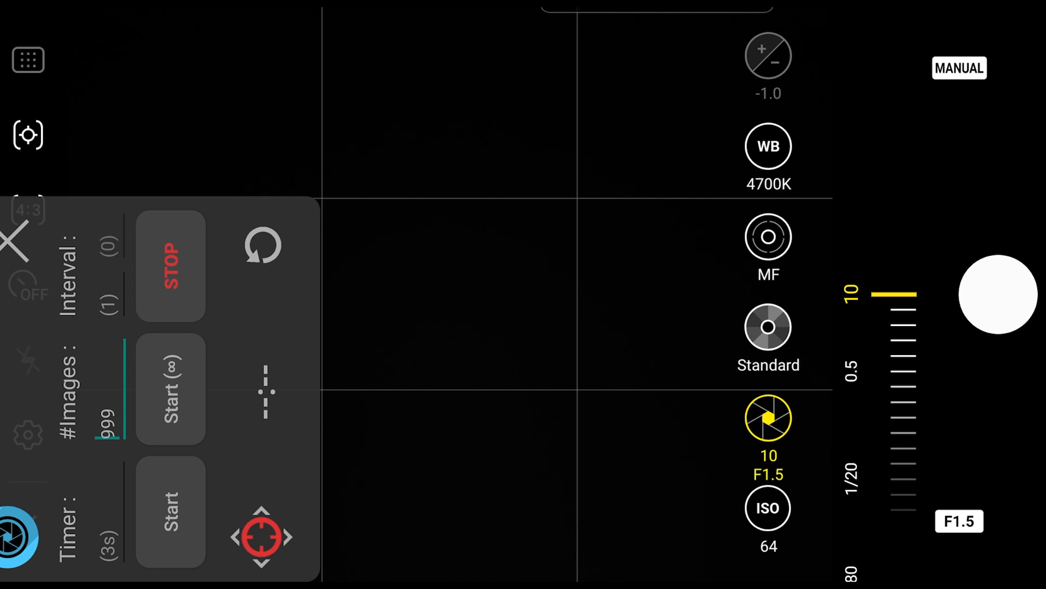
pyautogui.click(106, 425)
pyautogui.write('12')
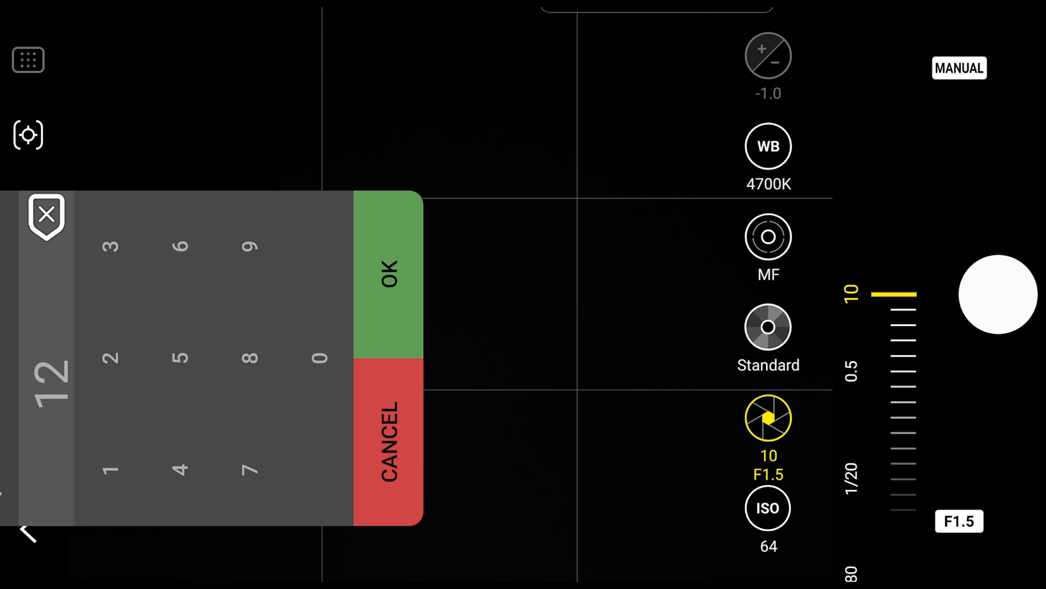
pyautogui.click(388, 281)
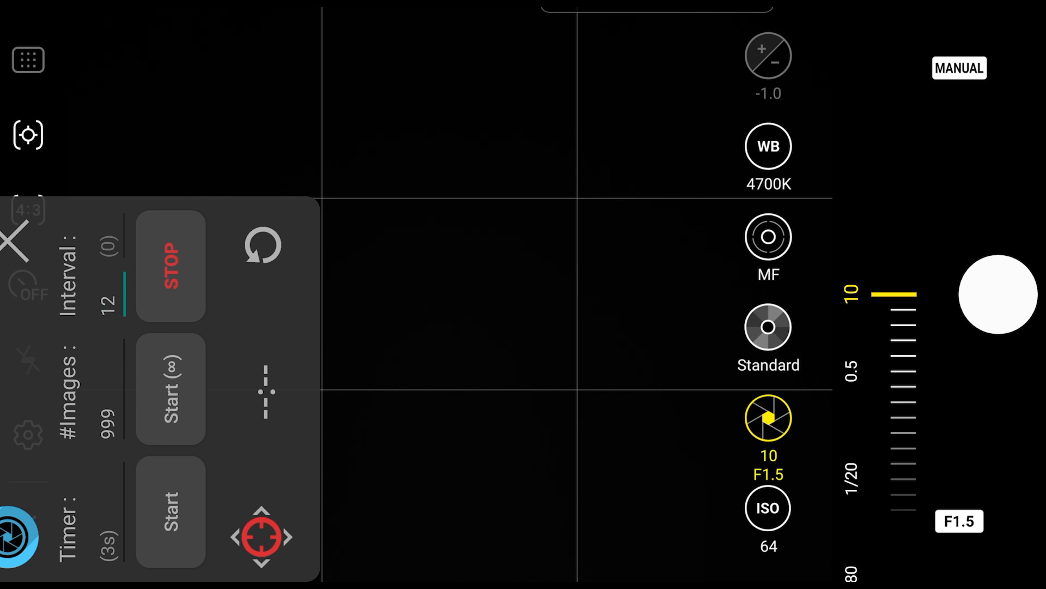
pyautogui.click(262, 537)
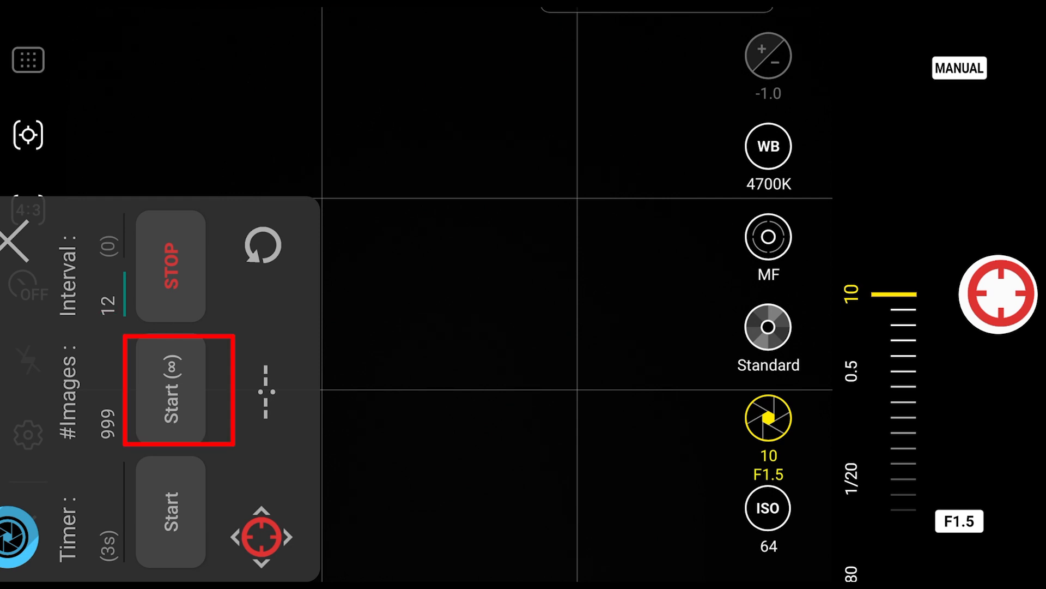
# Step: Start the infinite interval sequence so the camera takes its first picture
pyautogui.click(172, 391)
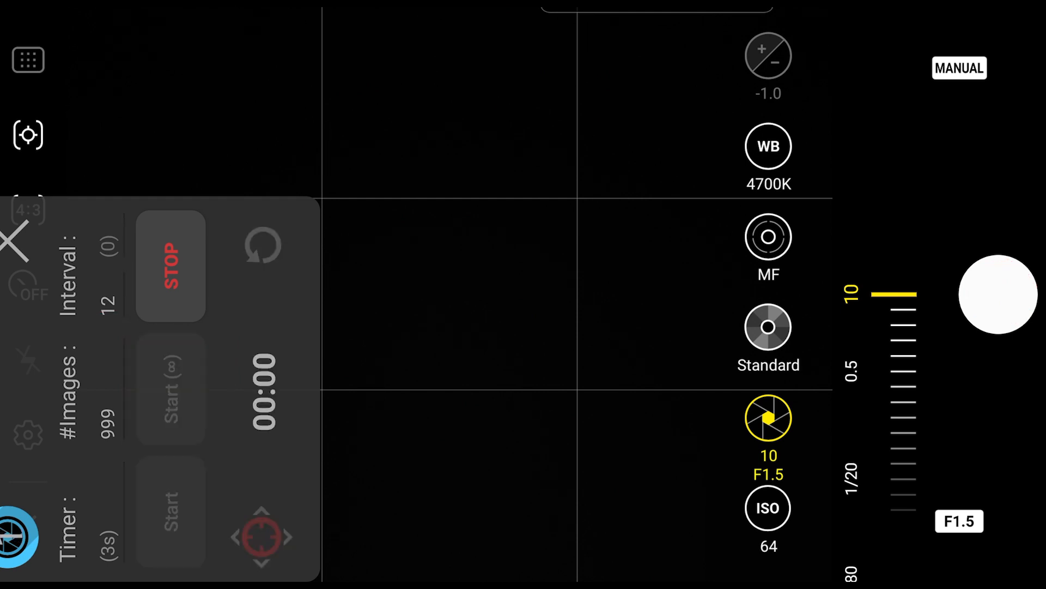
pyautogui.click(995, 295)
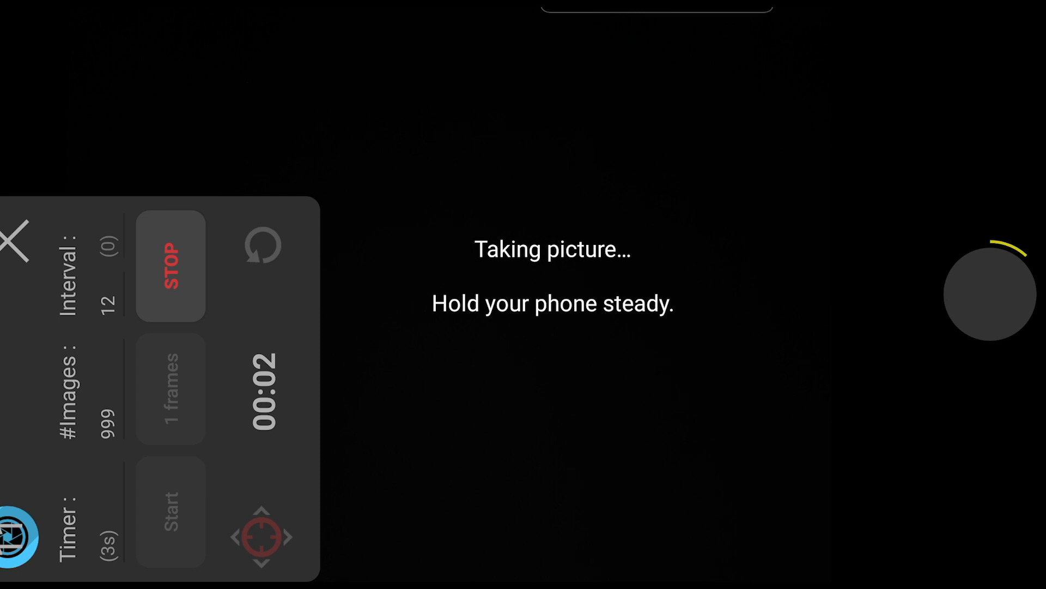